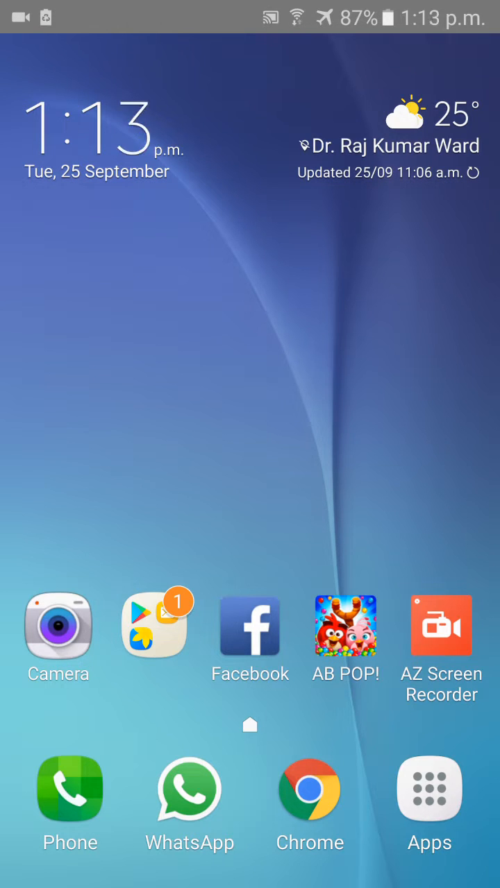
- Launch Chrome and load the naukri.com homepage
click(310, 788)
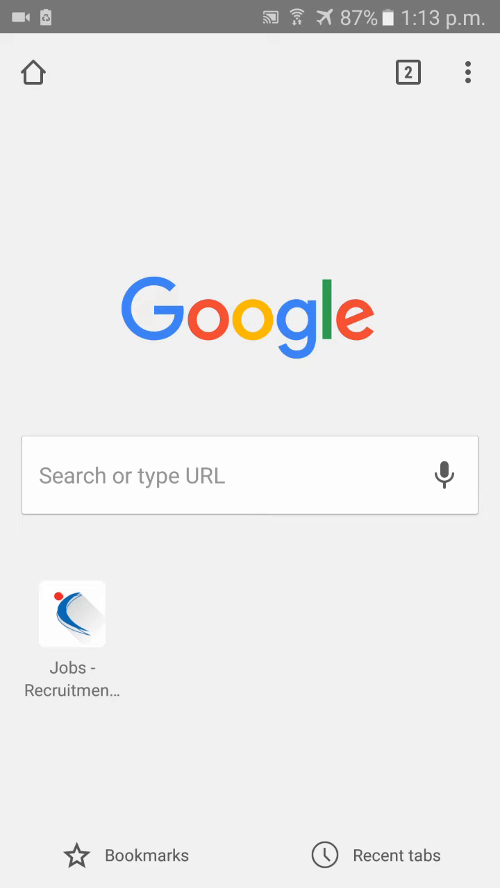
text(naukri.com)
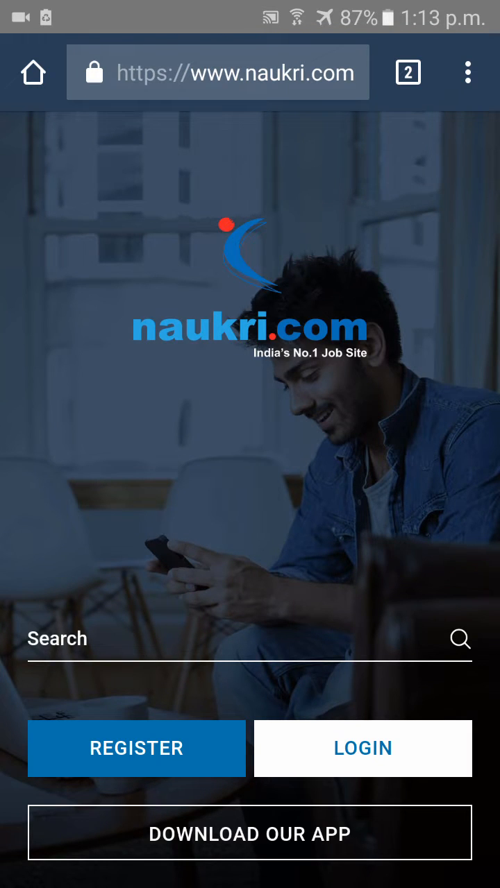
- Log in with the saved account email to reach the My Profile page
click(363, 748)
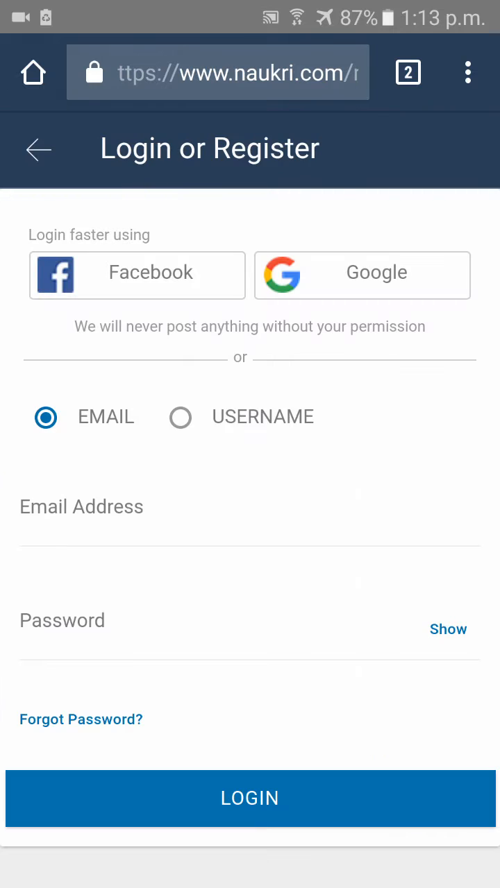
click(249, 506)
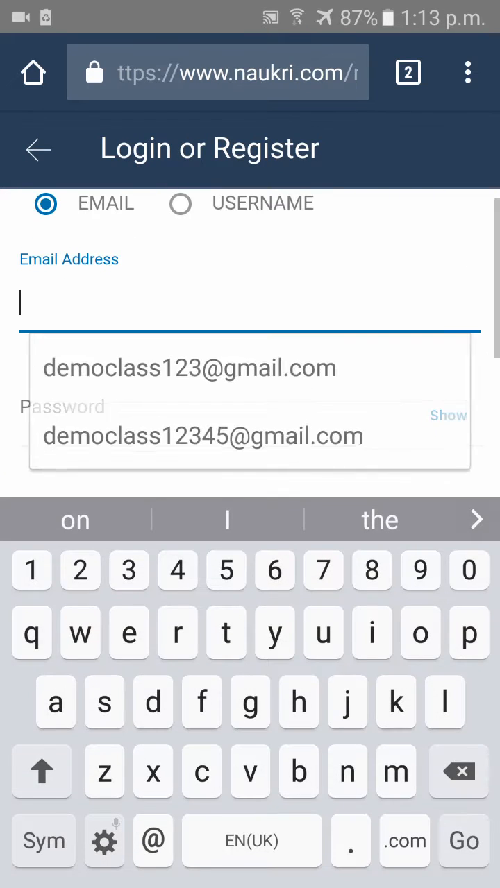
click(203, 435)
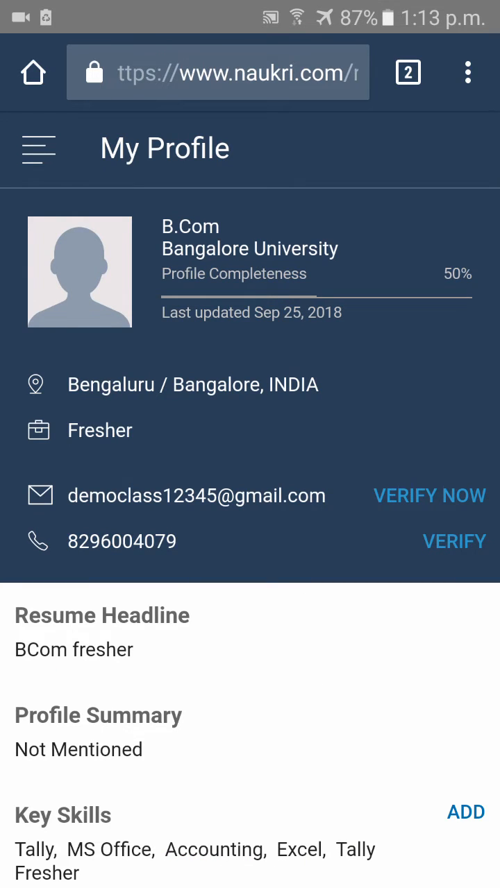
- Scroll the profile down to the Attached CV section showing Resume_Varsha.docx
scroll(down, 3)
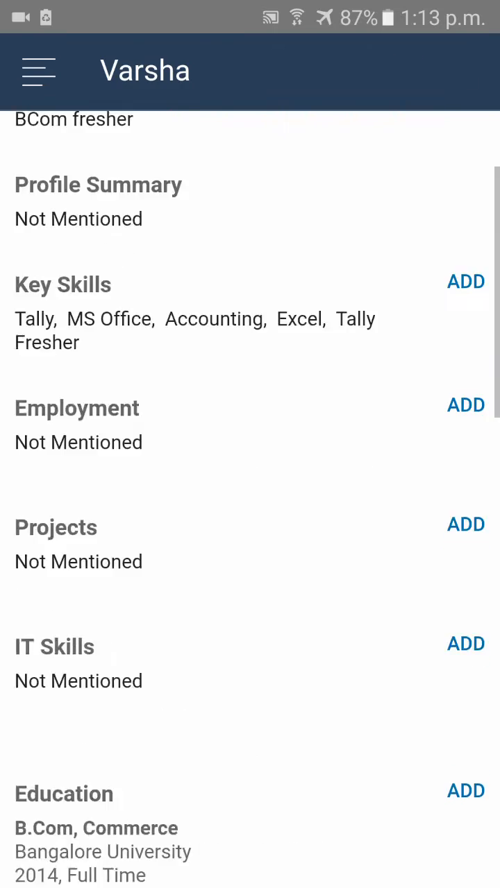
scroll(down, 3)
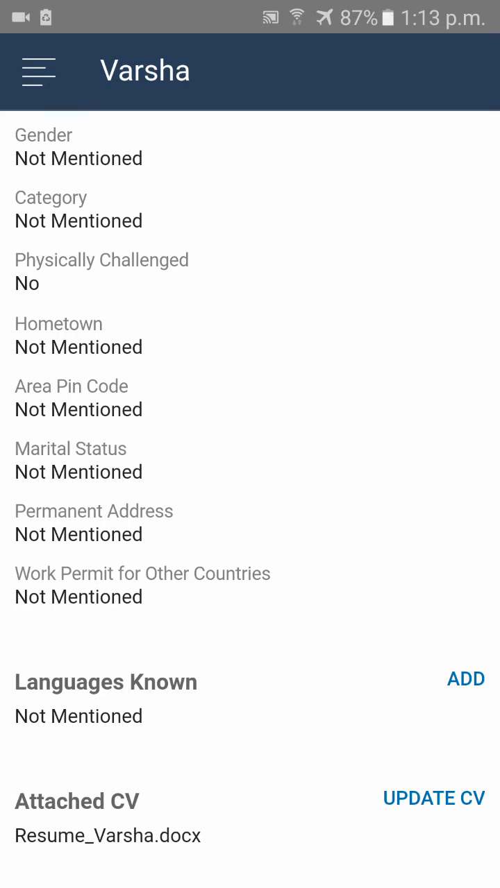
- Begin updating the CV via Upload Resume and choose Google Drive as the file source
click(433, 798)
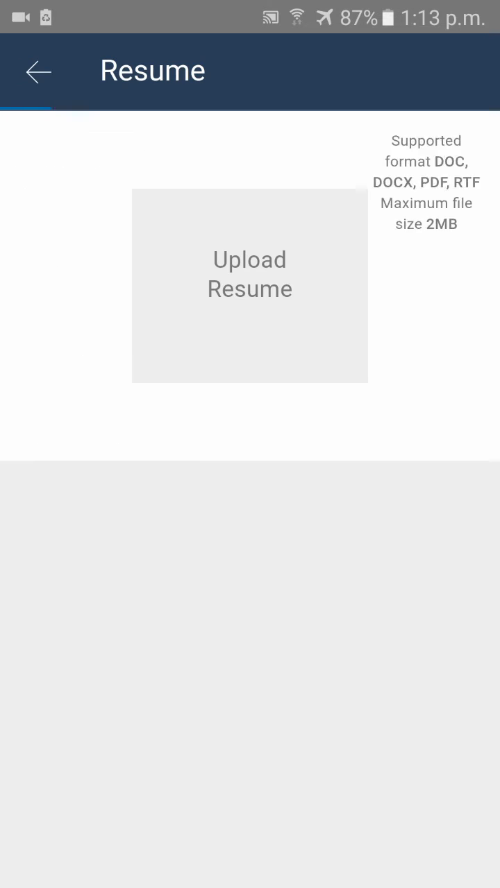
click(250, 284)
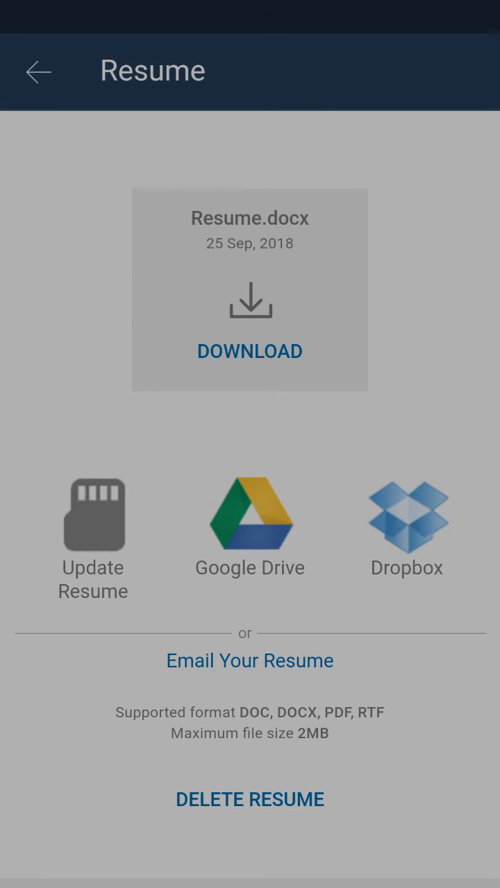
click(250, 514)
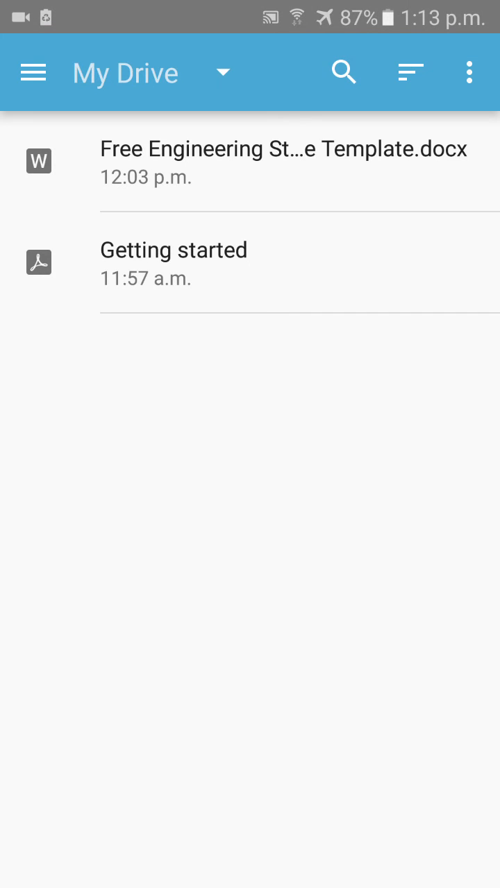